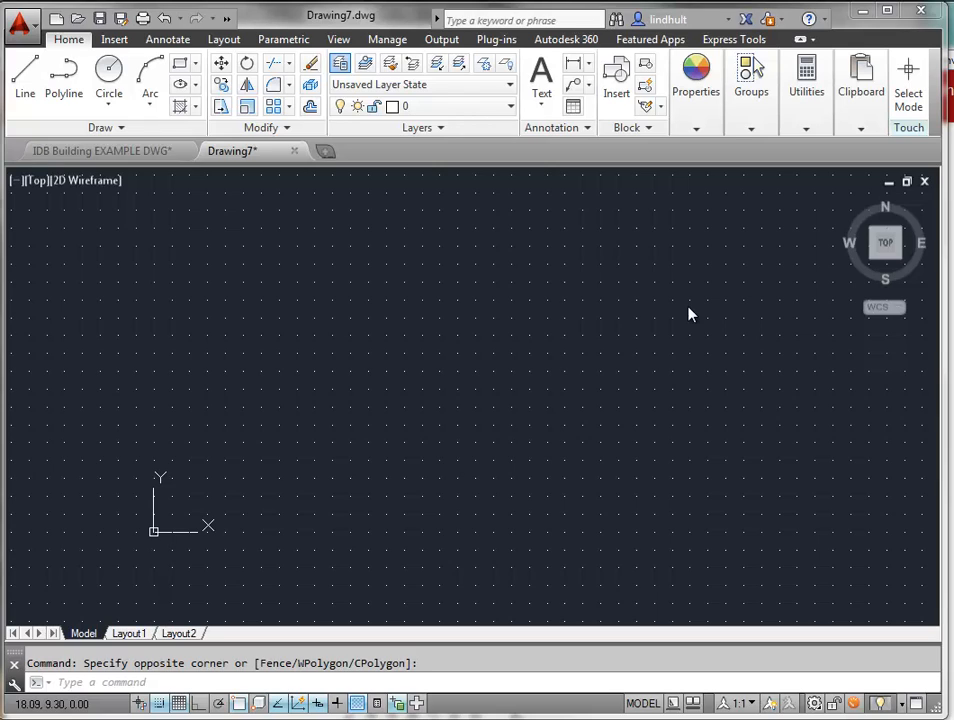
pyautogui.moveTo(410, 229)
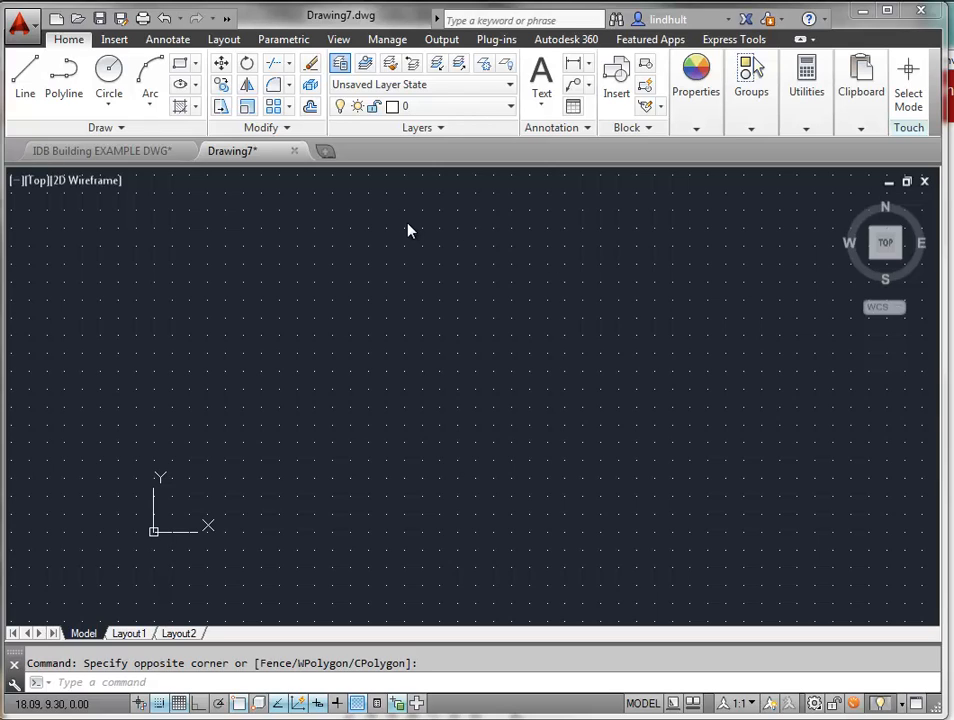
pyautogui.moveTo(352, 196)
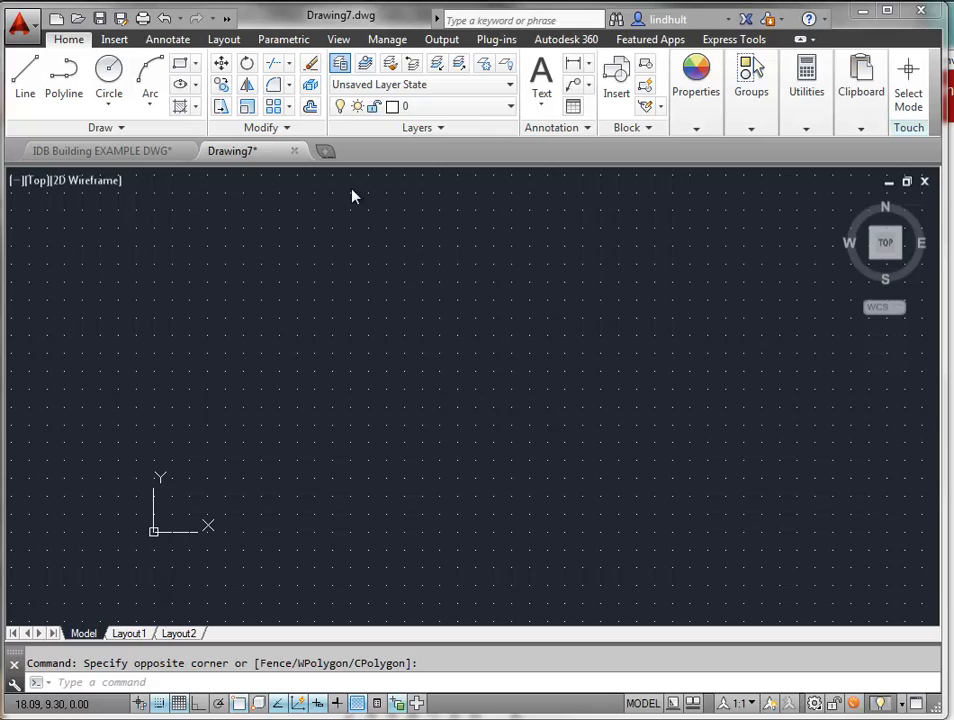
pyautogui.moveTo(113, 39)
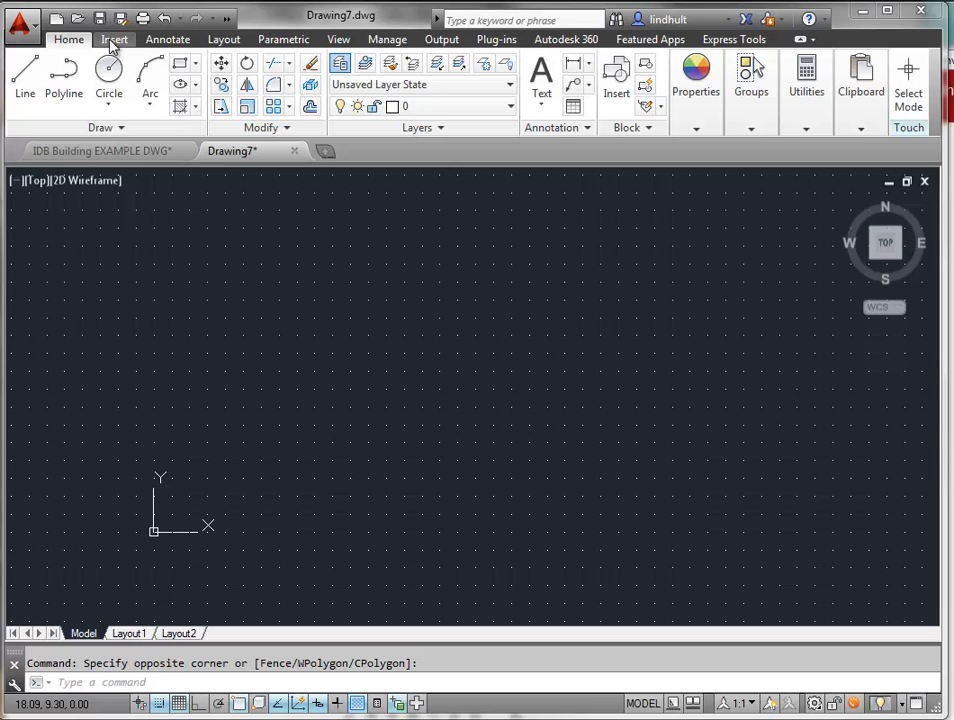
# Step: Attach an image reference and select the West Court Plan file from Images
pyautogui.click(113, 39)
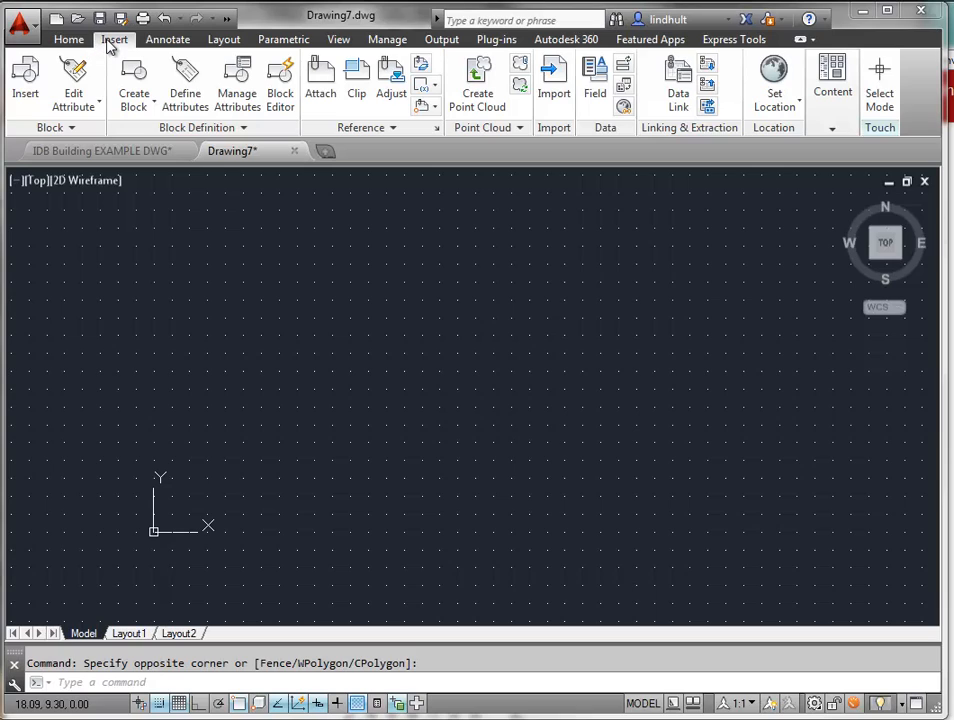
pyautogui.moveTo(73, 80)
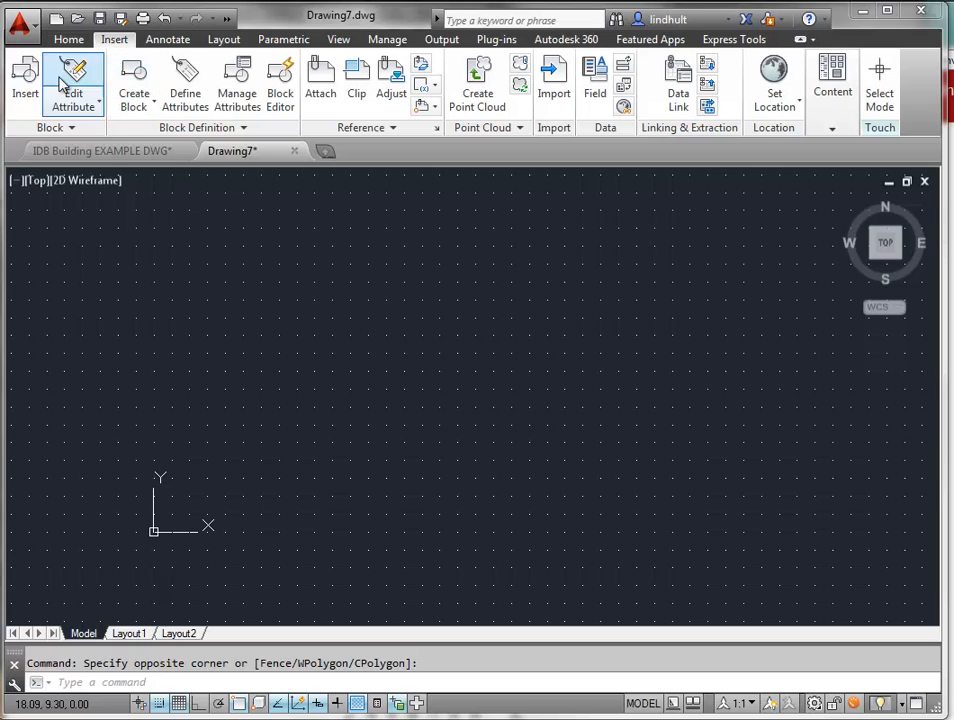
pyautogui.moveTo(320, 80)
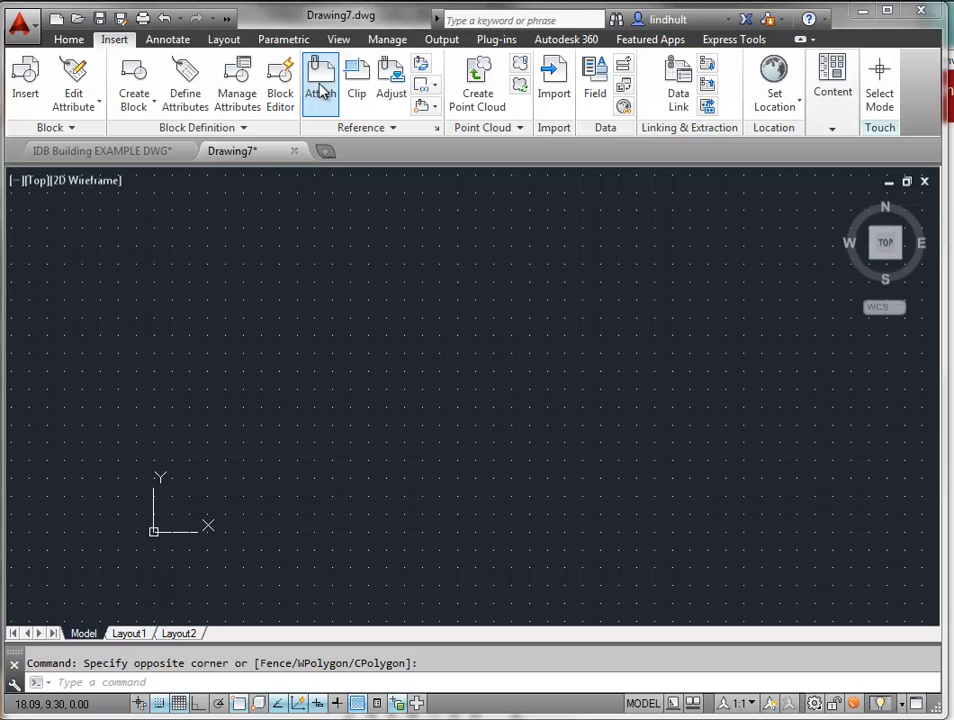
pyautogui.click(320, 80)
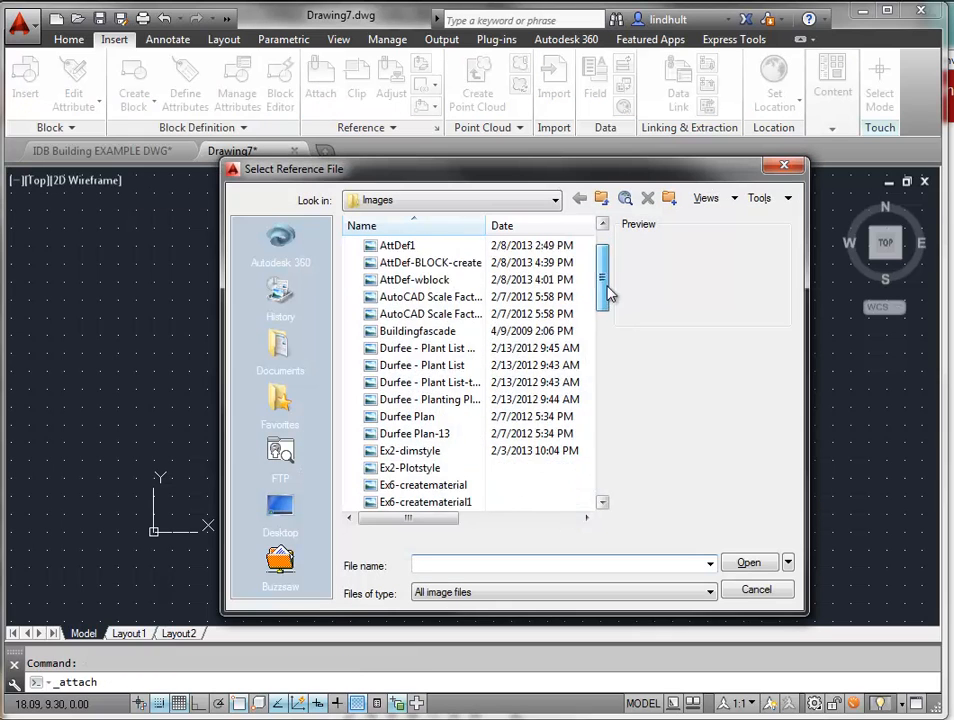
pyautogui.scroll(-3)
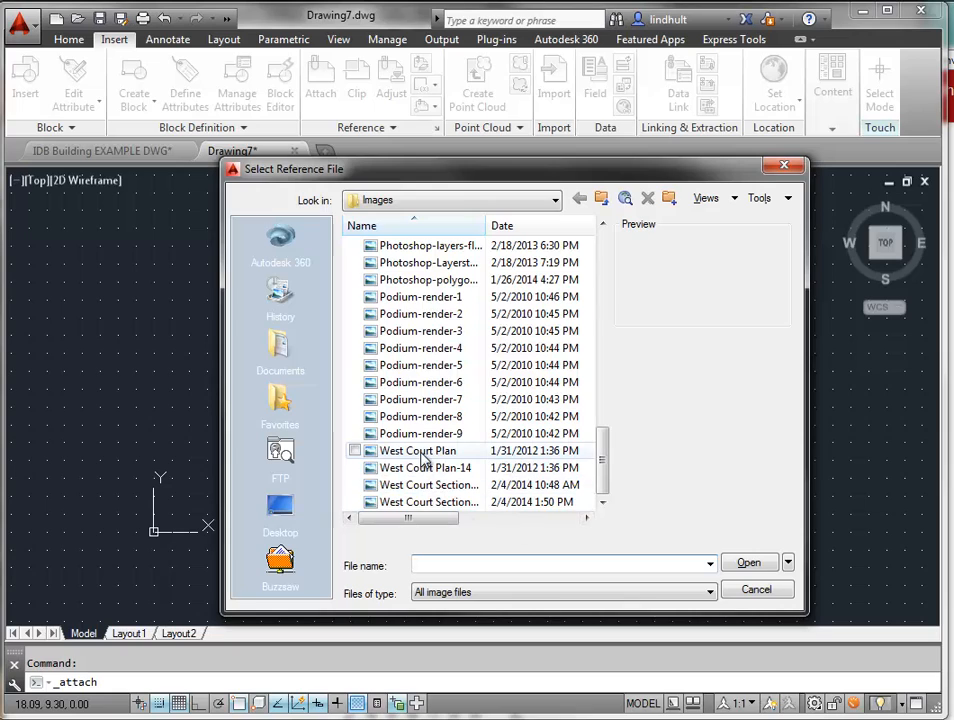
pyautogui.click(417, 450)
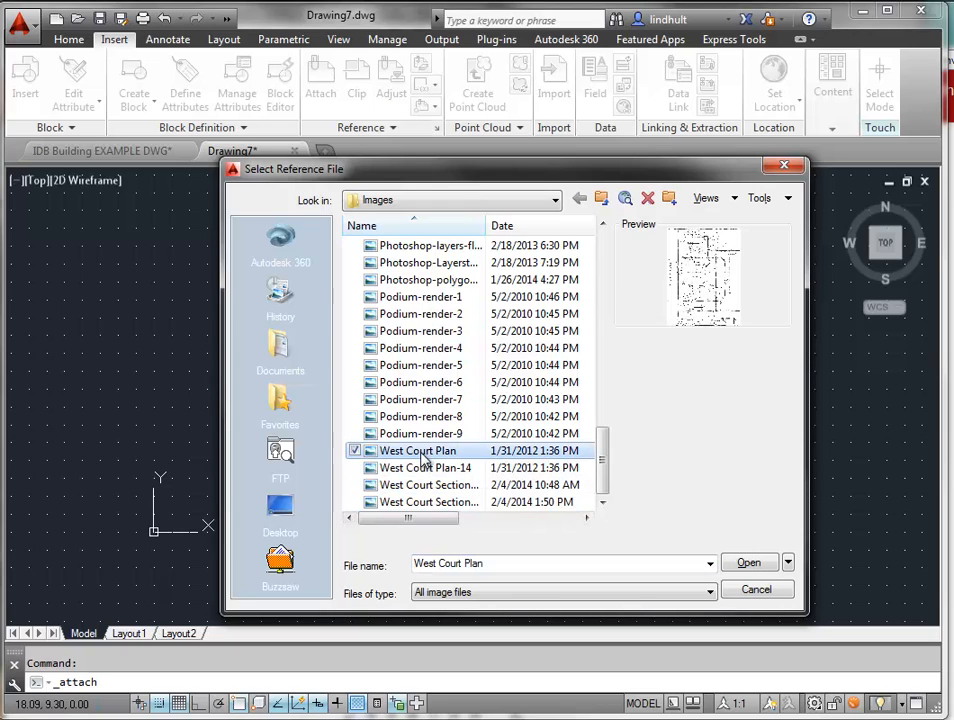
pyautogui.click(787, 563)
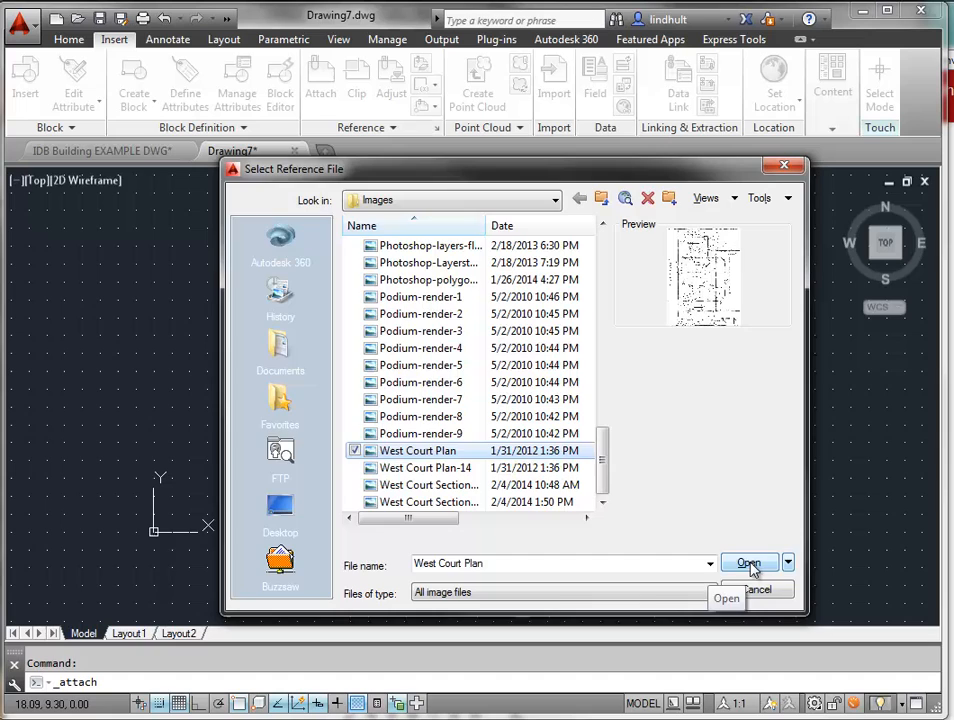
# Step: Open West Court Plan and accept the Attach Image settings to place it on screen
pyautogui.click(747, 563)
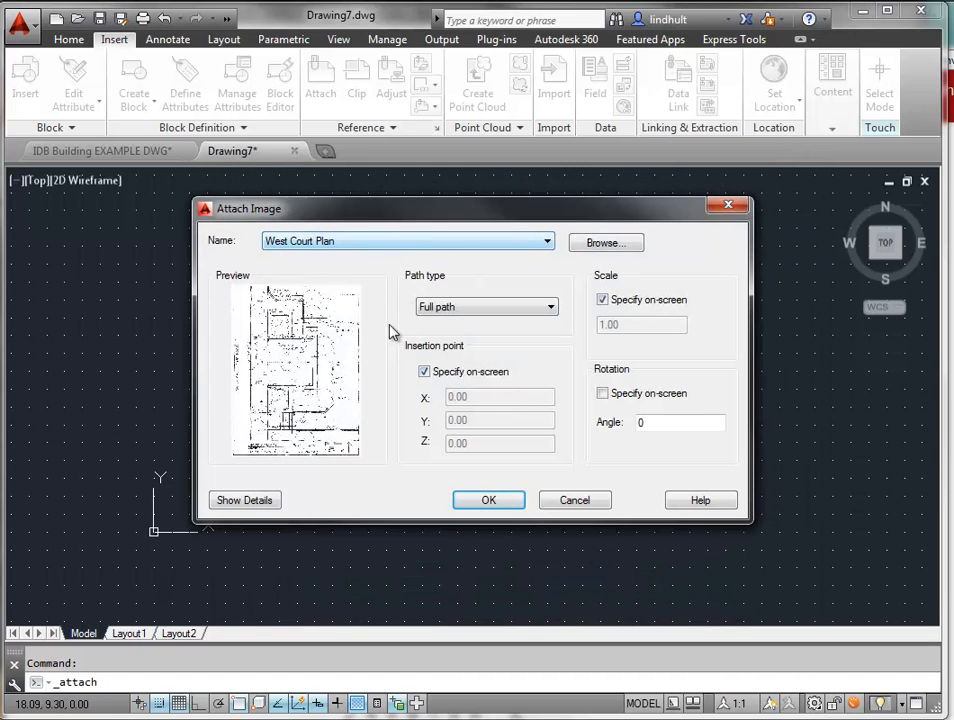
pyautogui.moveTo(485, 385)
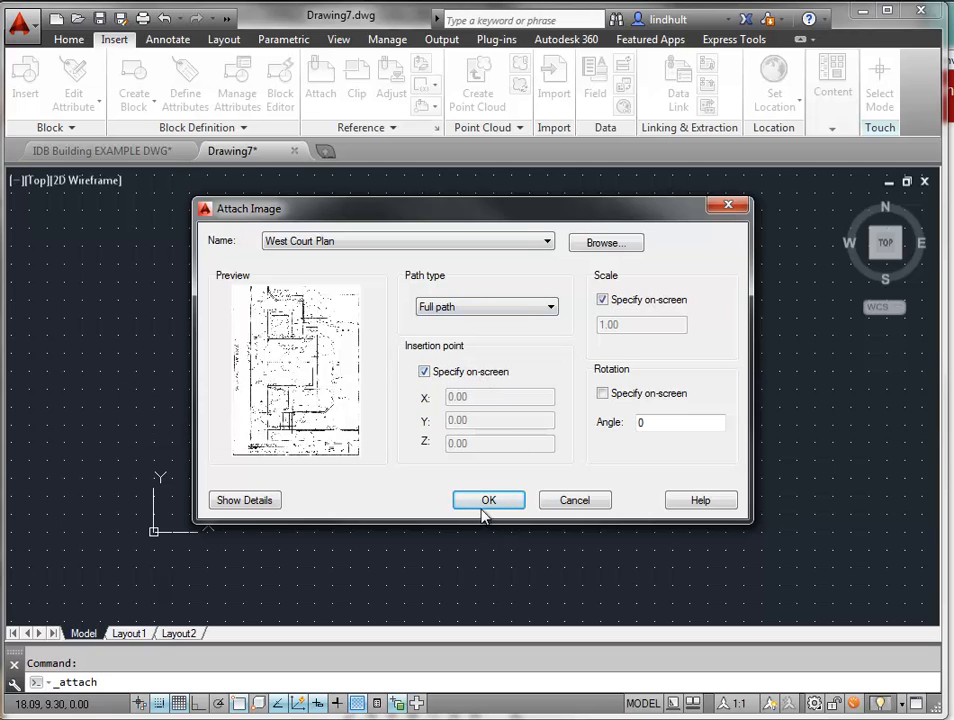
pyautogui.click(488, 500)
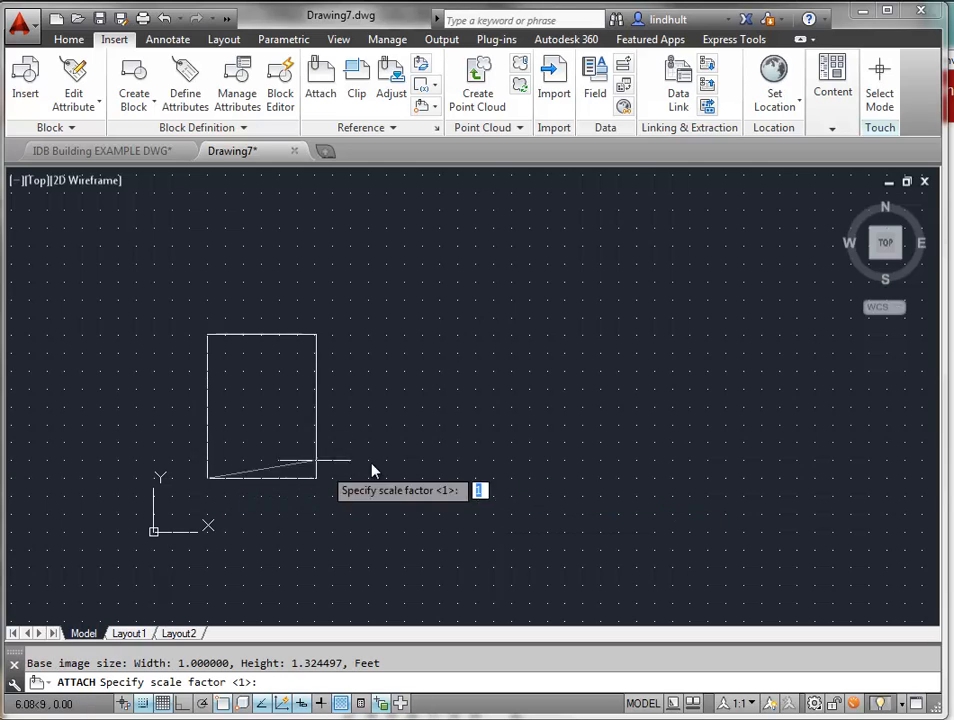
pyautogui.moveTo(585, 482)
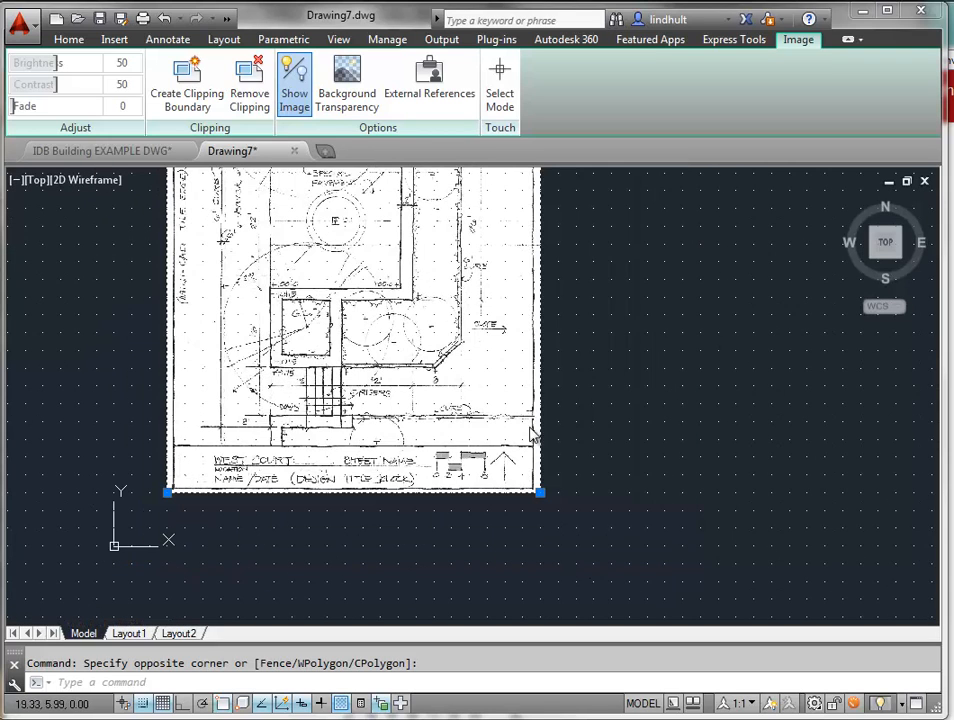
pyautogui.moveTo(678, 410)
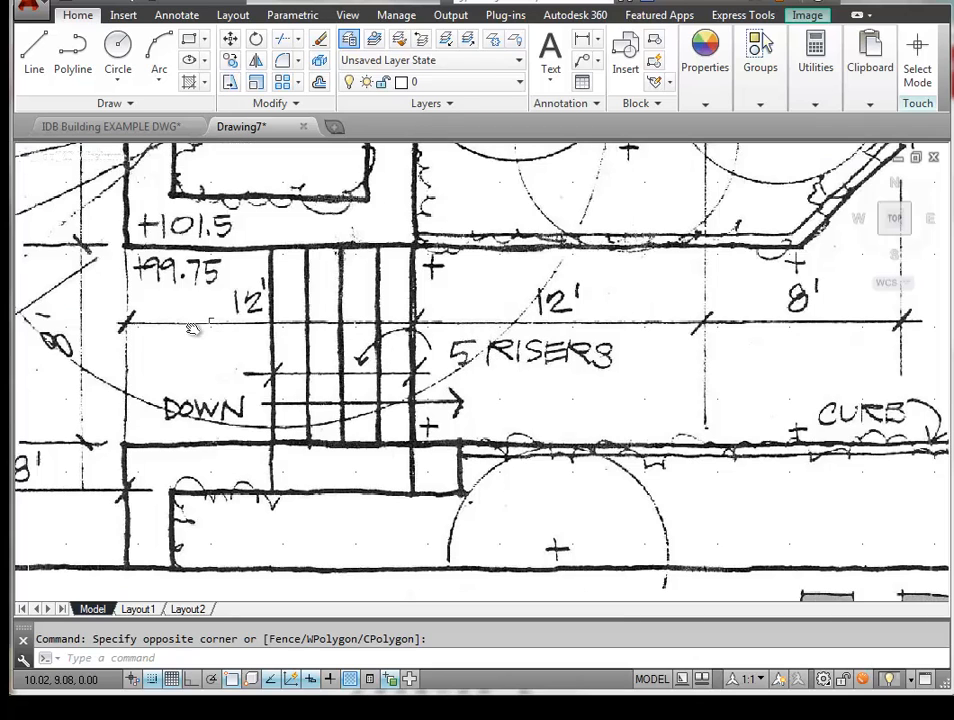
pyautogui.moveTo(550, 305)
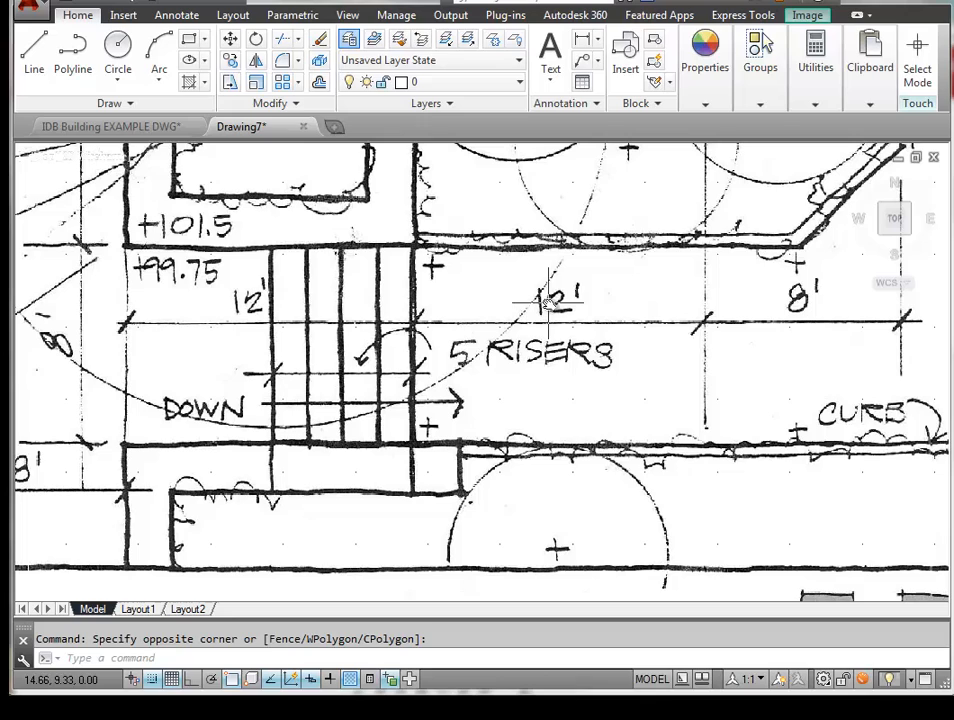
pyautogui.moveTo(123, 338)
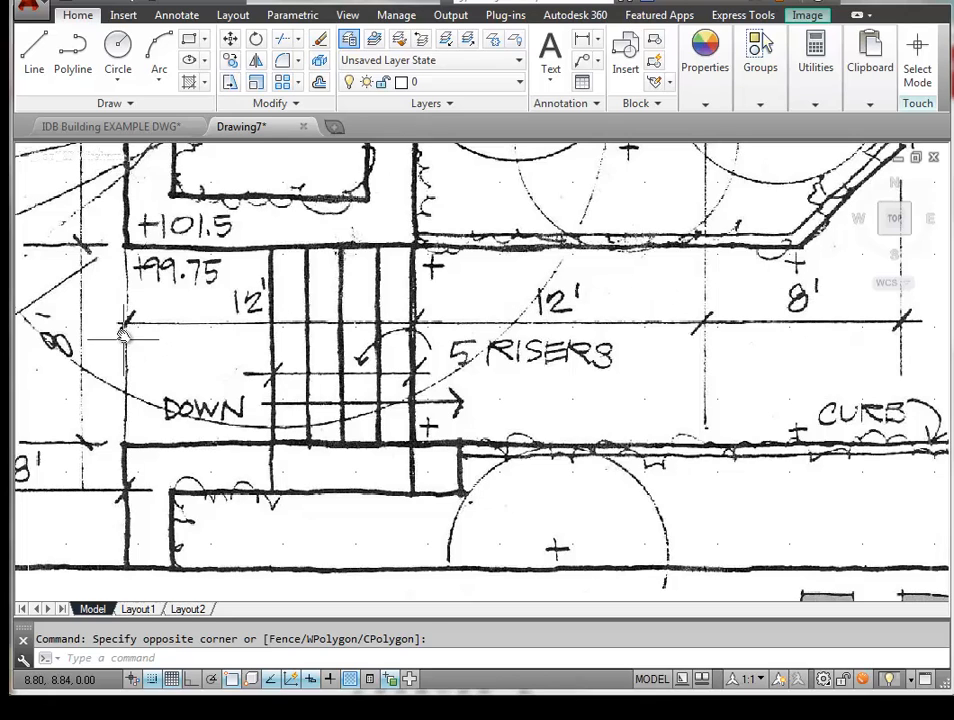
pyautogui.moveTo(863, 325)
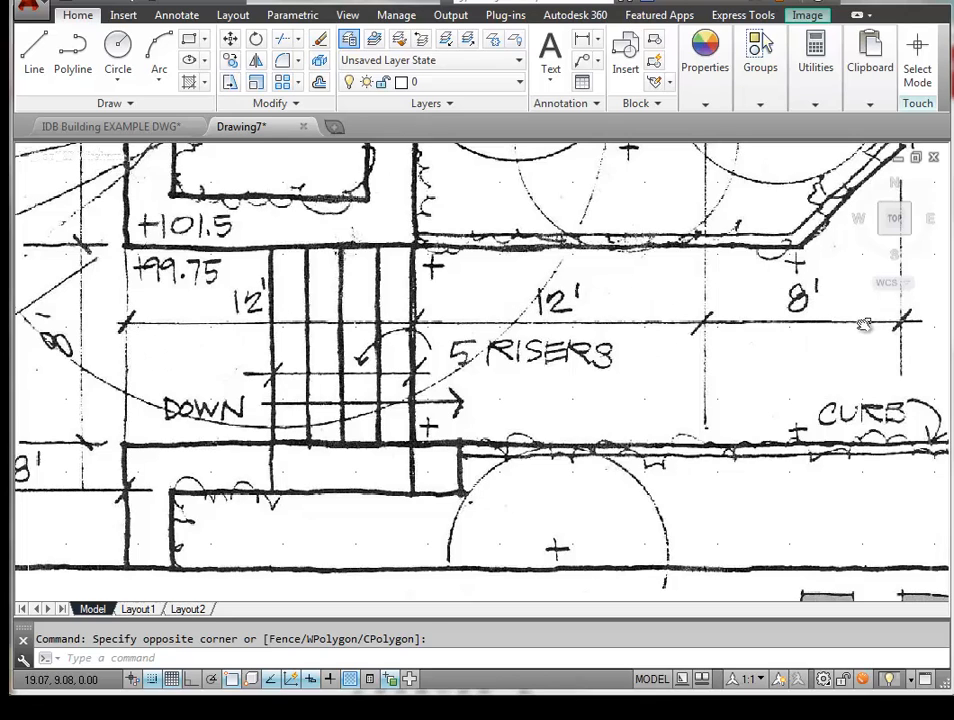
pyautogui.moveTo(50, 415)
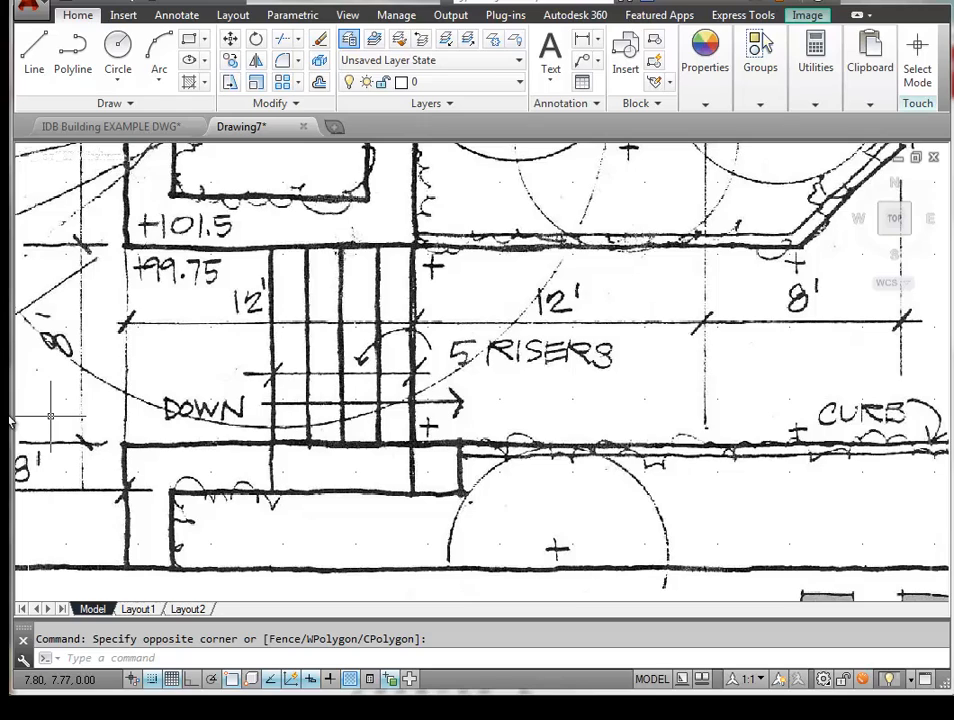
# Step: Start DIST and pick the left end of the 32-foot dimension line
pyautogui.write('dist')
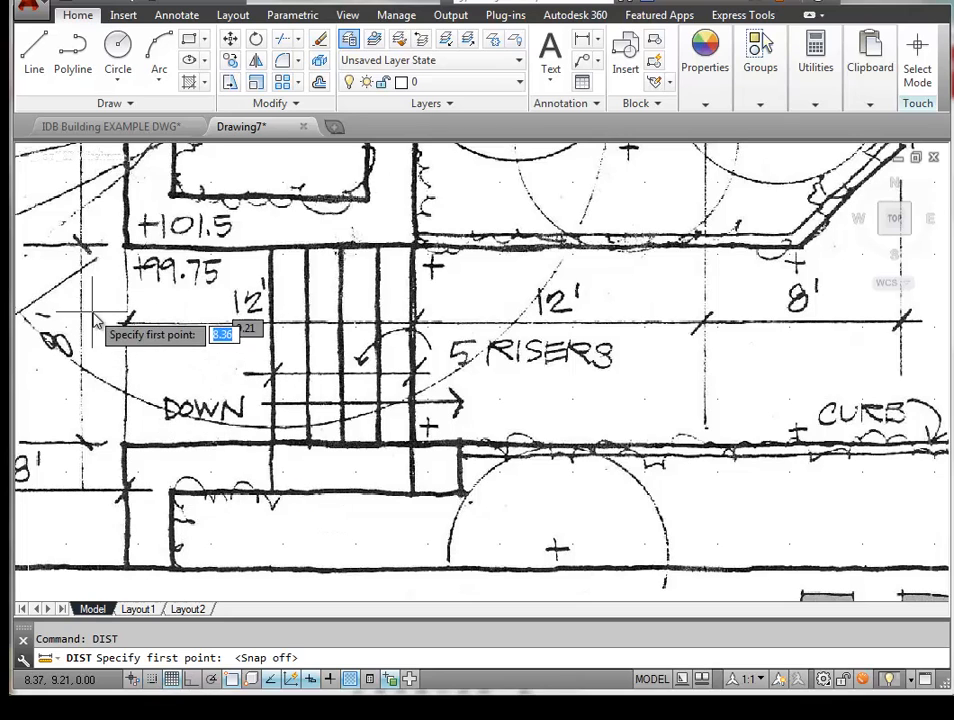
pyautogui.moveTo(130, 330)
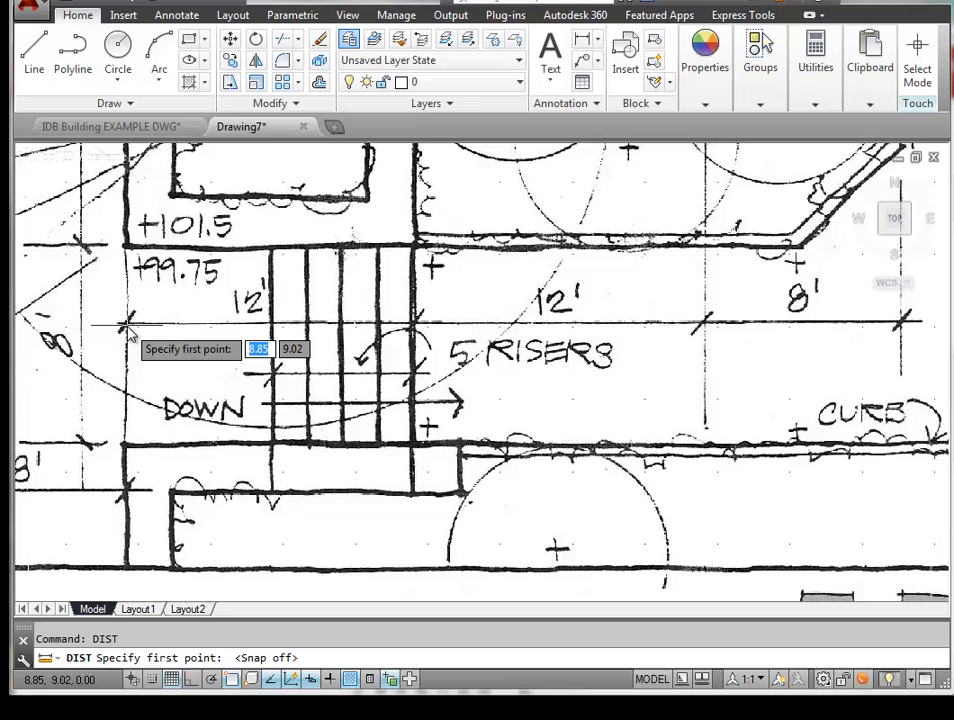
pyautogui.click(125, 330)
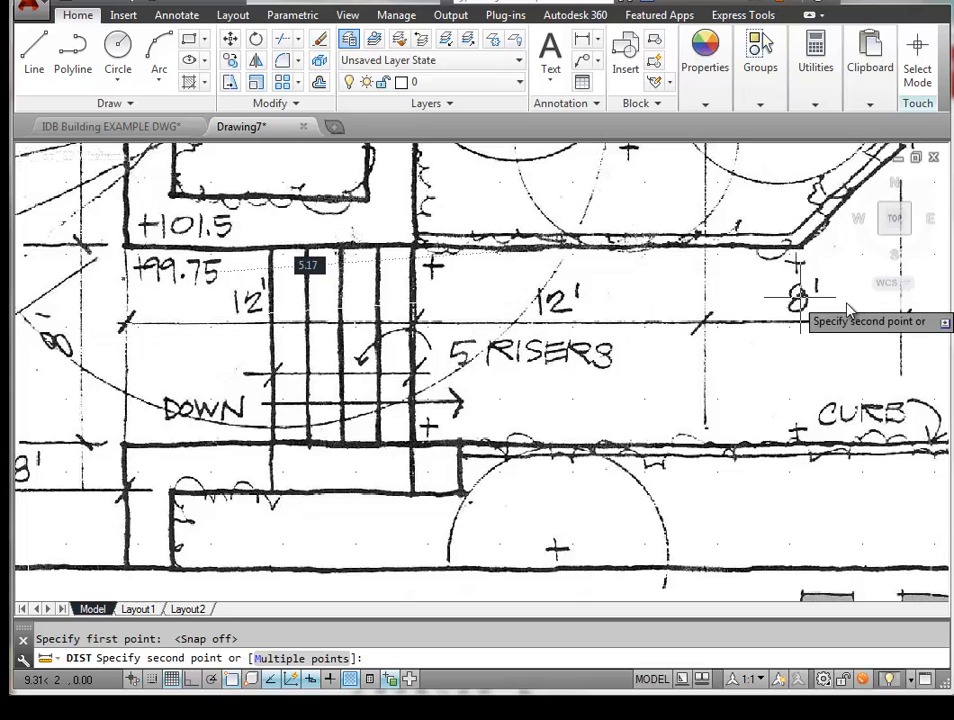
pyautogui.moveTo(898, 328)
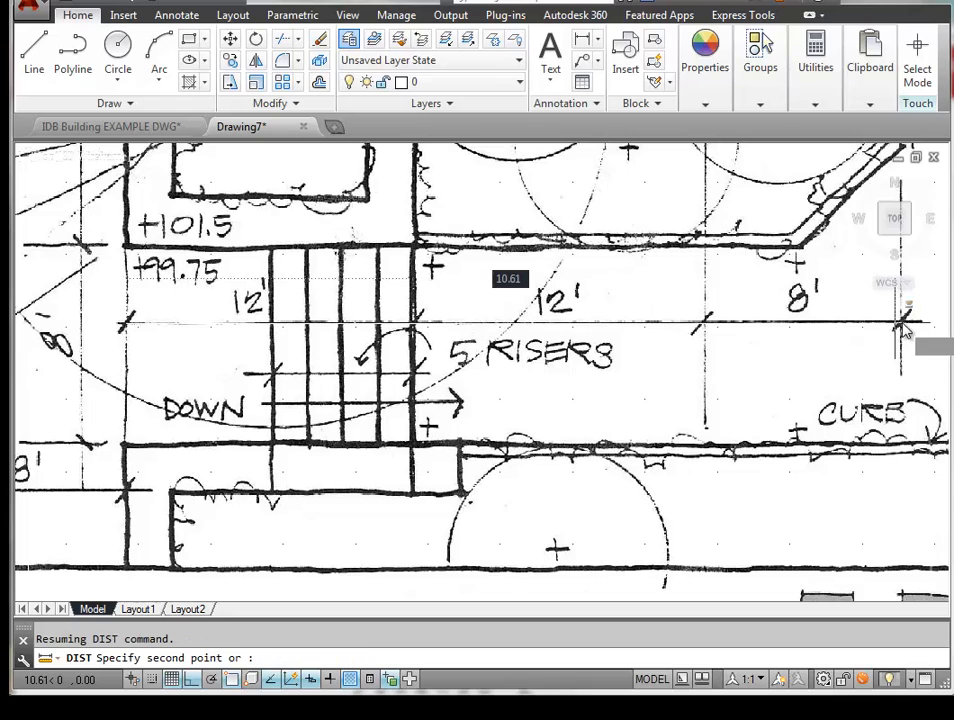
pyautogui.moveTo(900, 320)
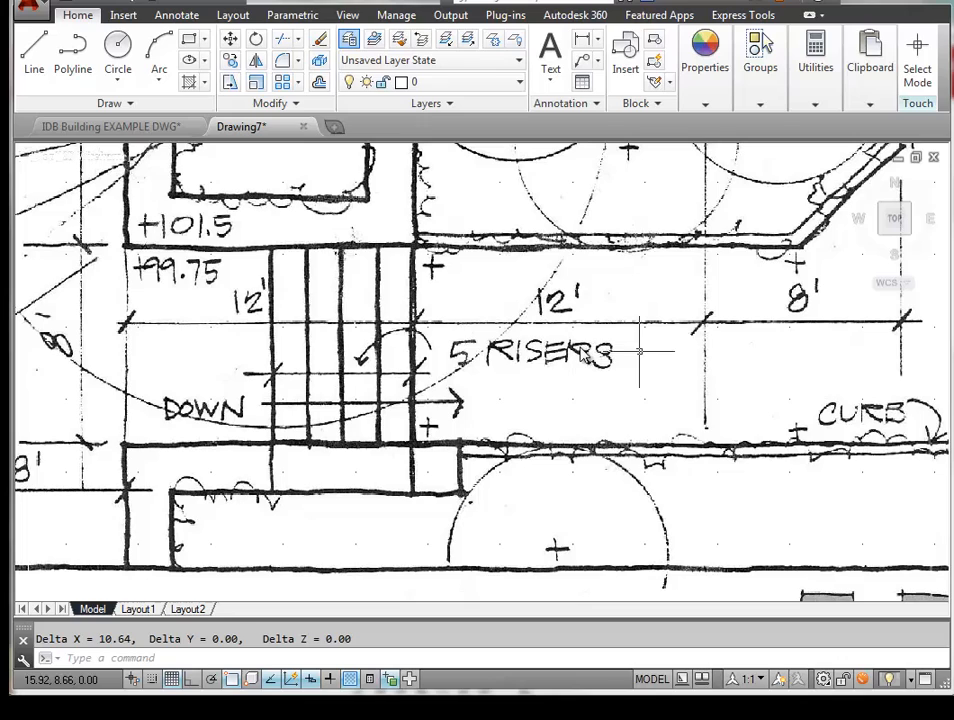
pyautogui.moveTo(378, 588)
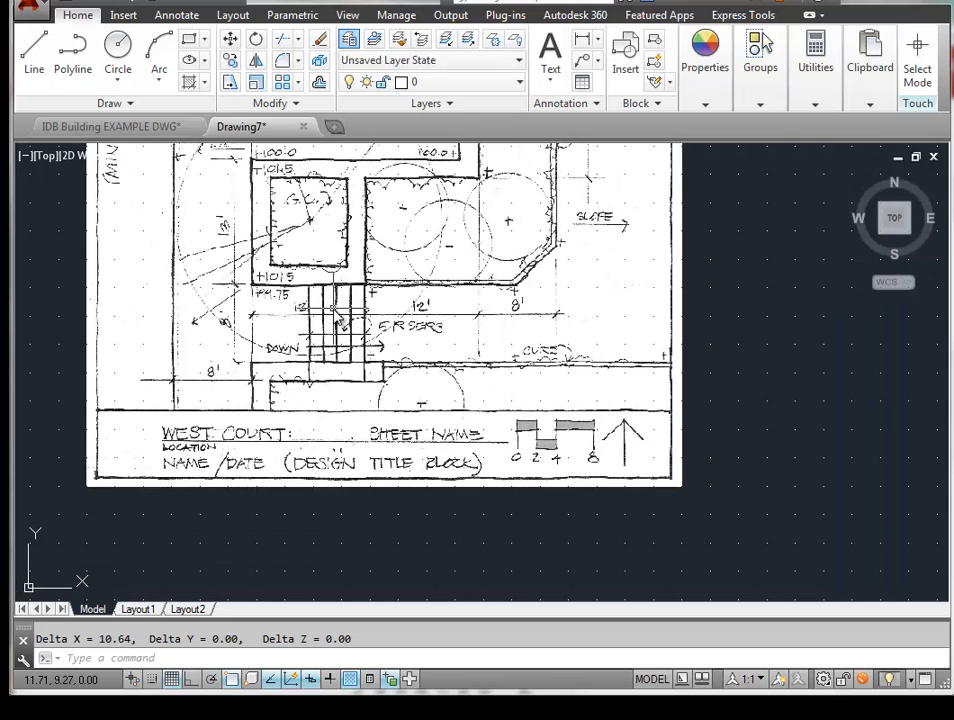
# Step: Start the Scale tool and select the West Court plan image by its border
pyautogui.scroll(3)
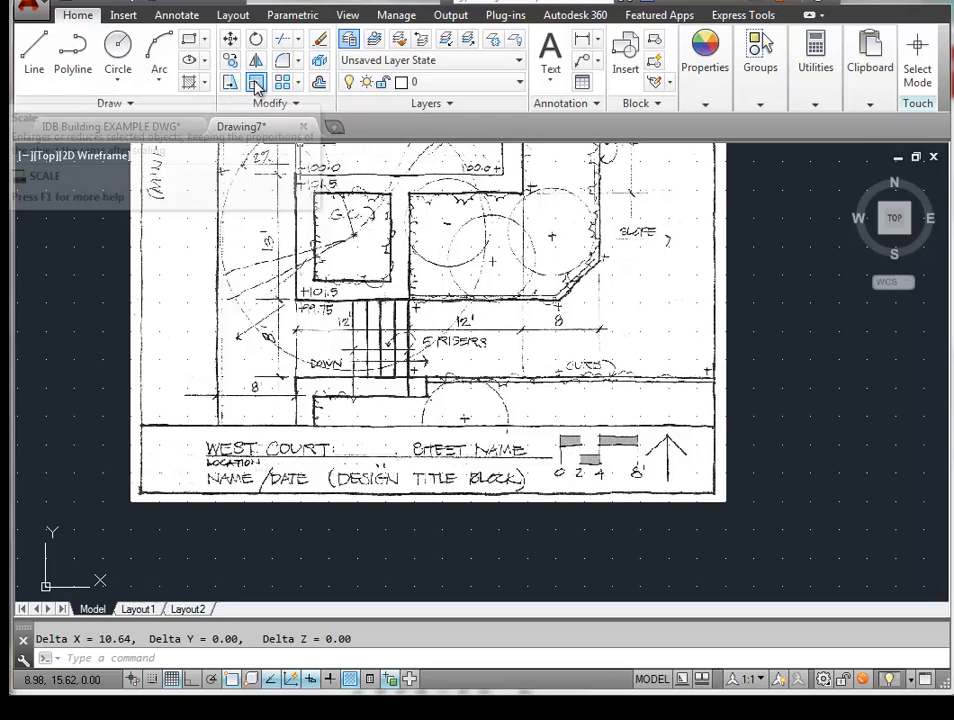
pyautogui.moveTo(256, 83)
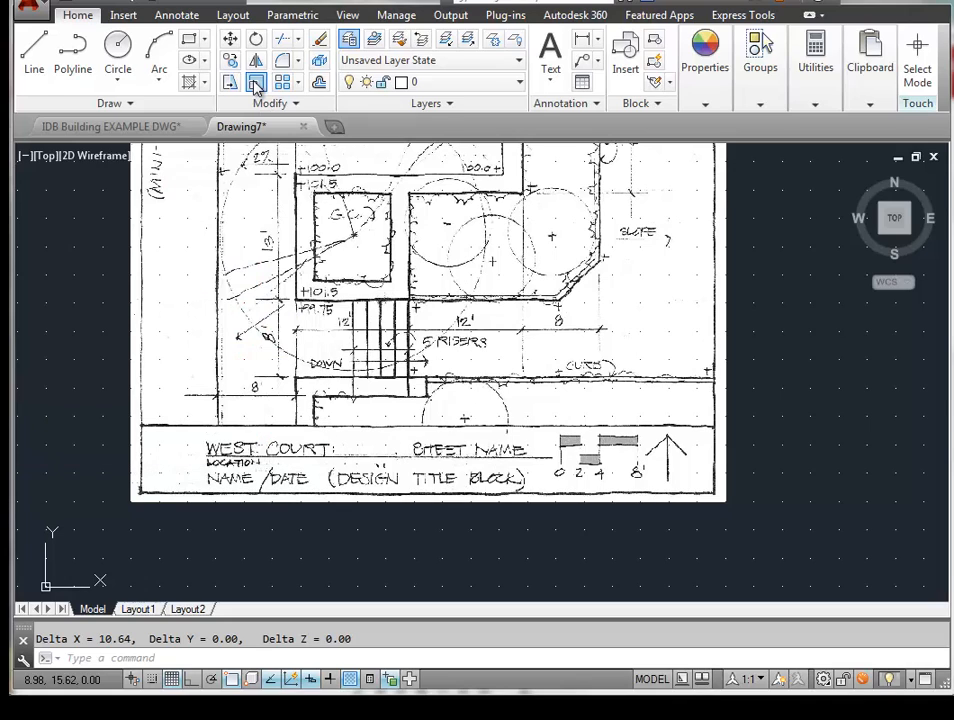
pyautogui.click(255, 83)
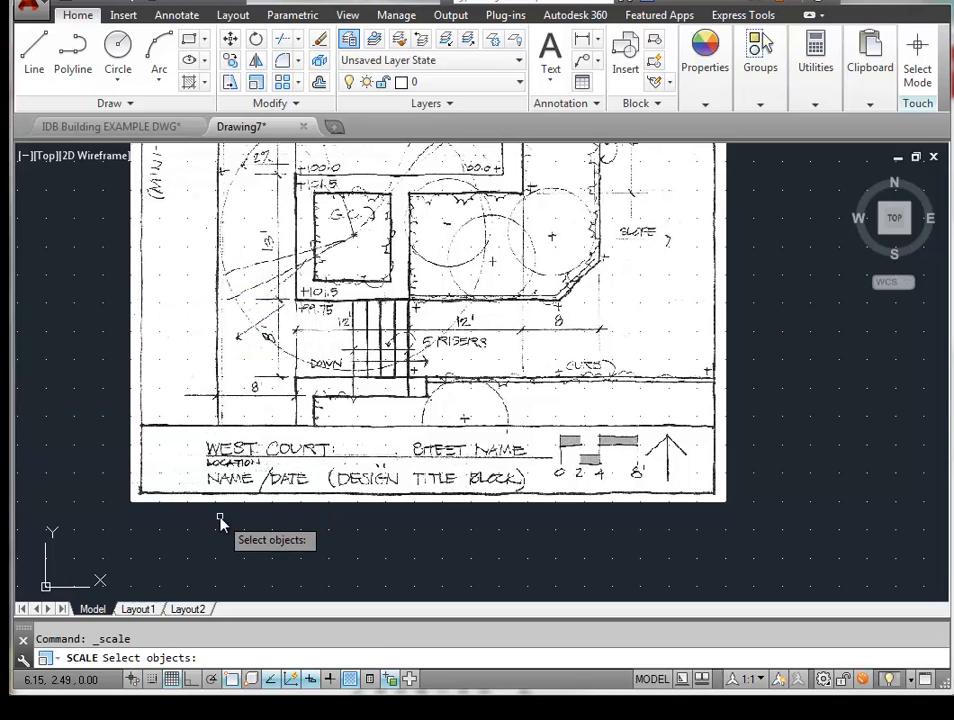
pyautogui.moveTo(218, 508)
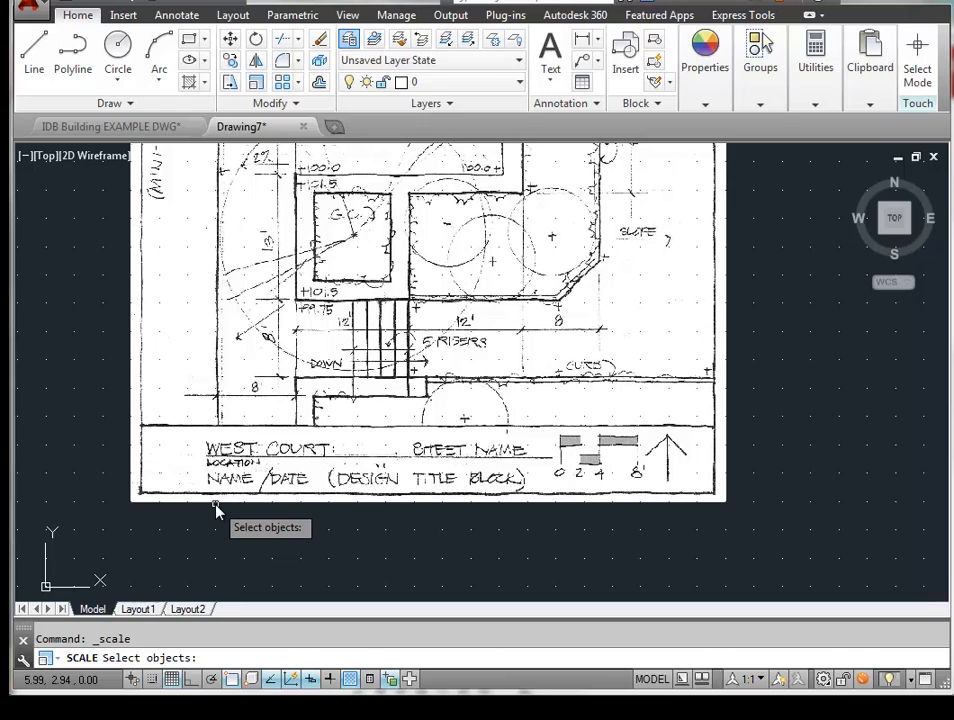
pyautogui.moveTo(213, 507)
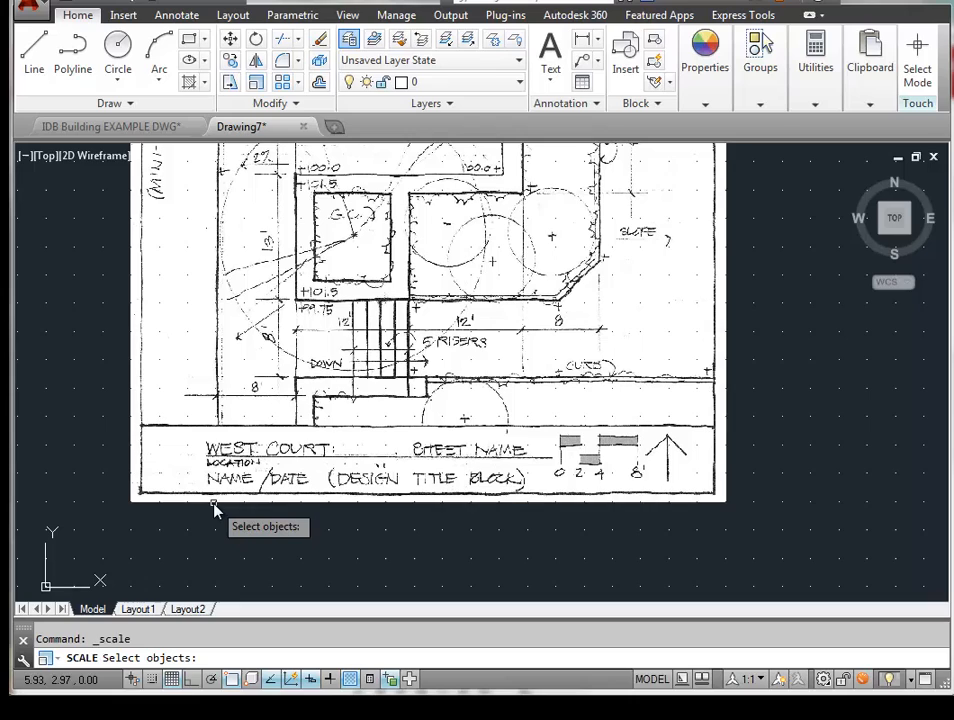
pyautogui.click(213, 502)
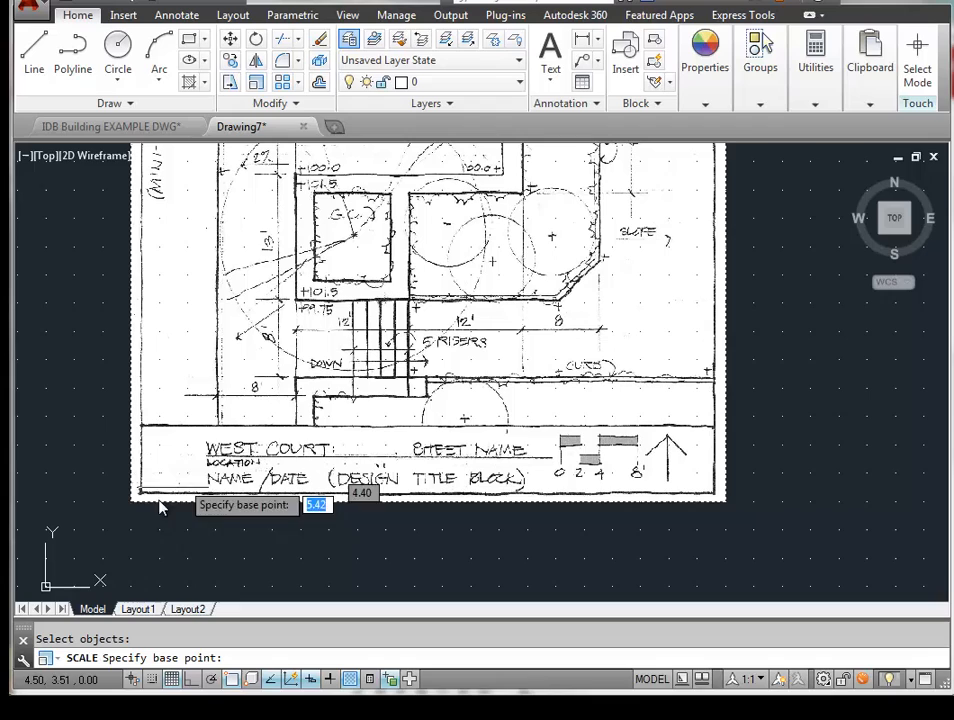
# Step: Scale the image by reference from its lower-left corner, making the 32' dimension 32 units
pyautogui.click(130, 502)
pyautogui.write('r')
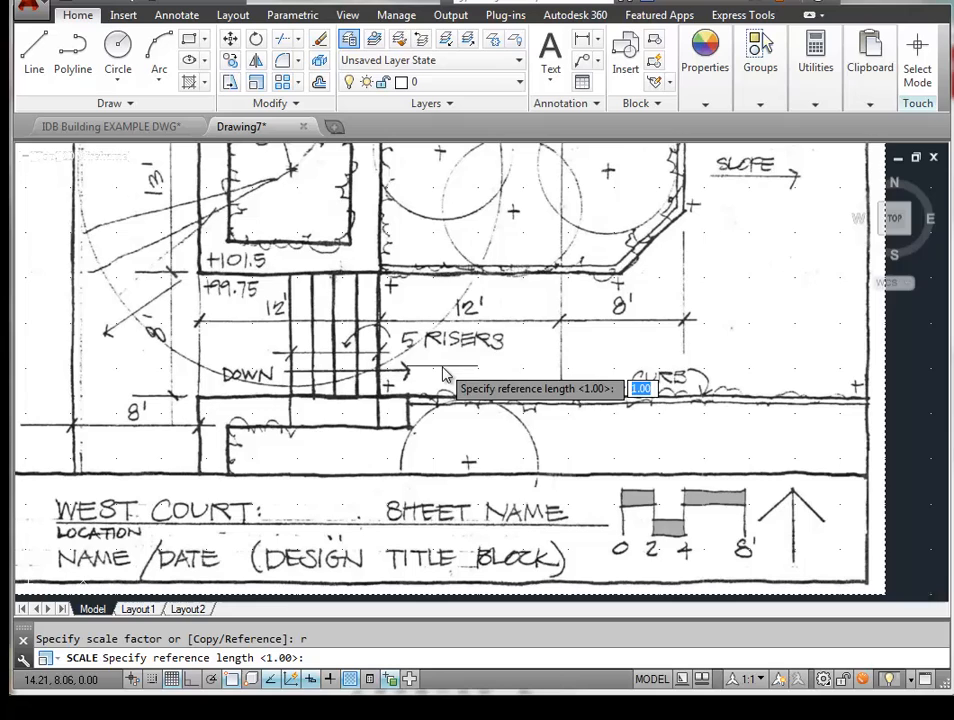
pyautogui.moveTo(200, 330)
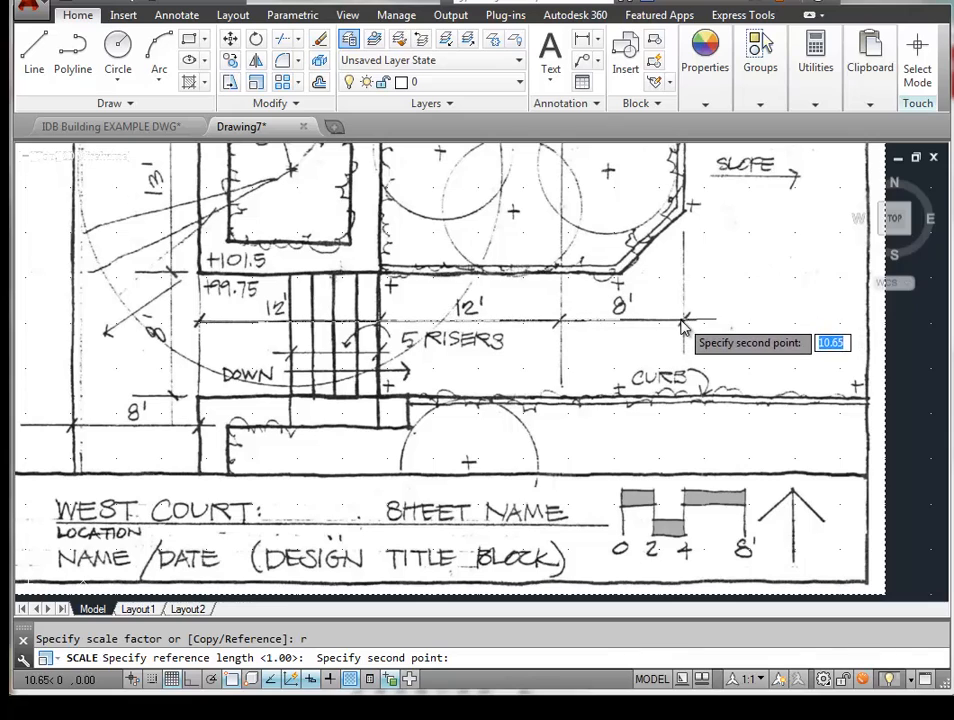
pyautogui.moveTo(685, 328)
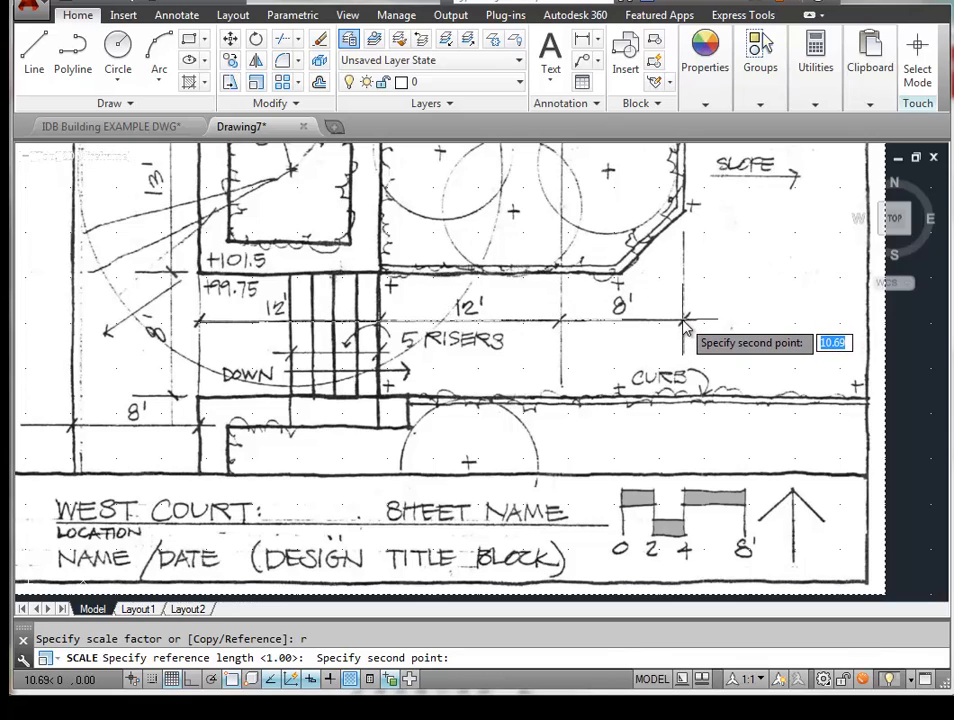
pyautogui.click(687, 325)
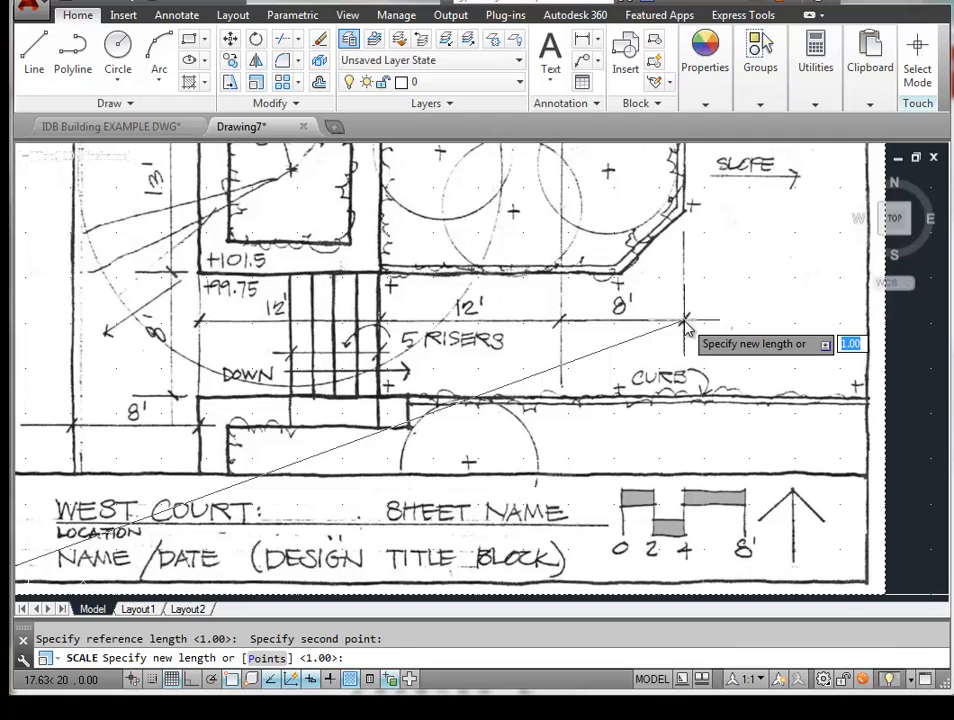
pyautogui.write('32')
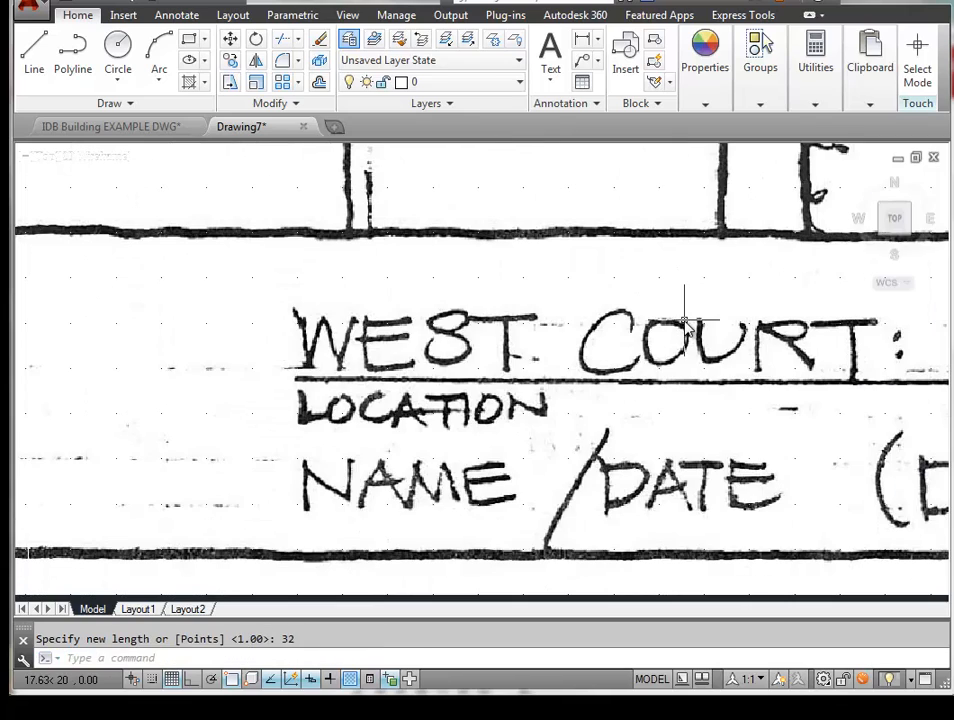
# Step: Re-measure the 32-foot dimension with DIST, reading 31.85 units
pyautogui.scroll(-3)
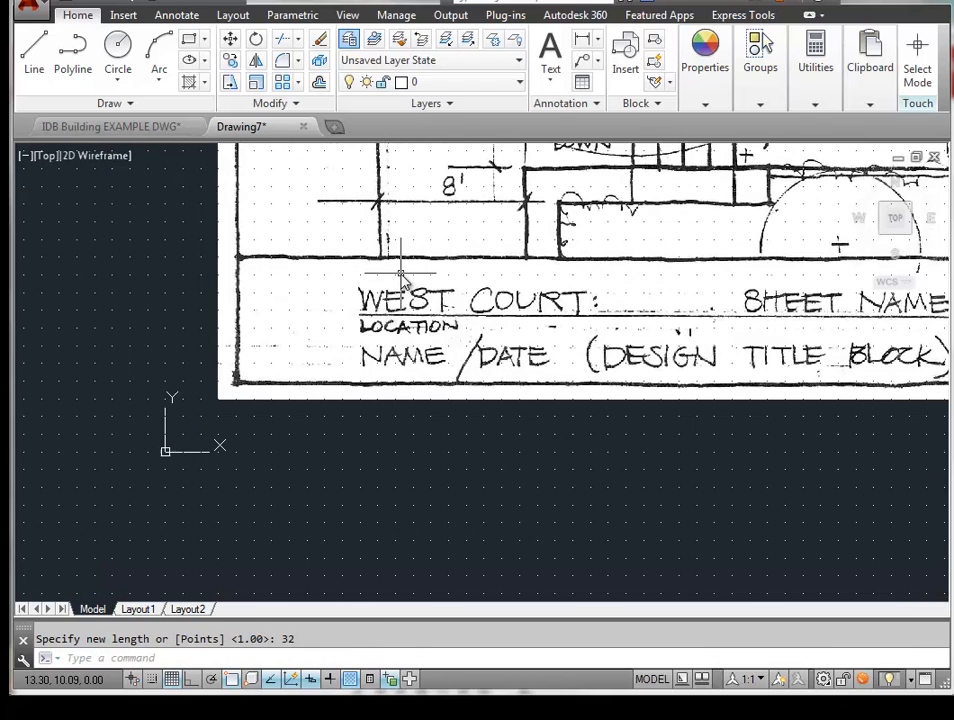
pyautogui.scroll(3)
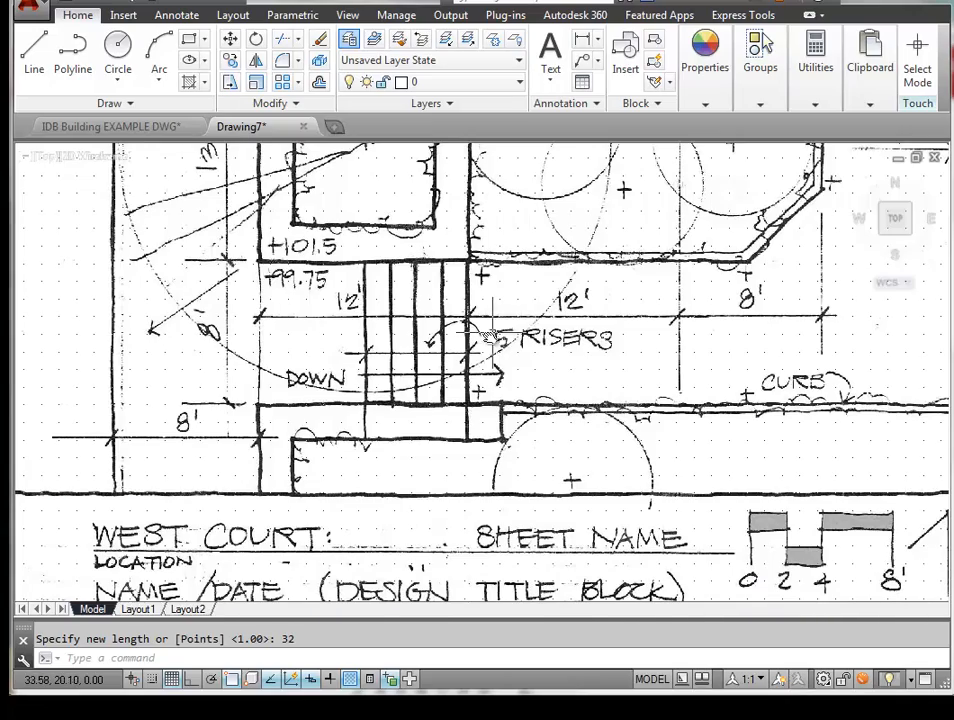
pyautogui.moveTo(483, 390)
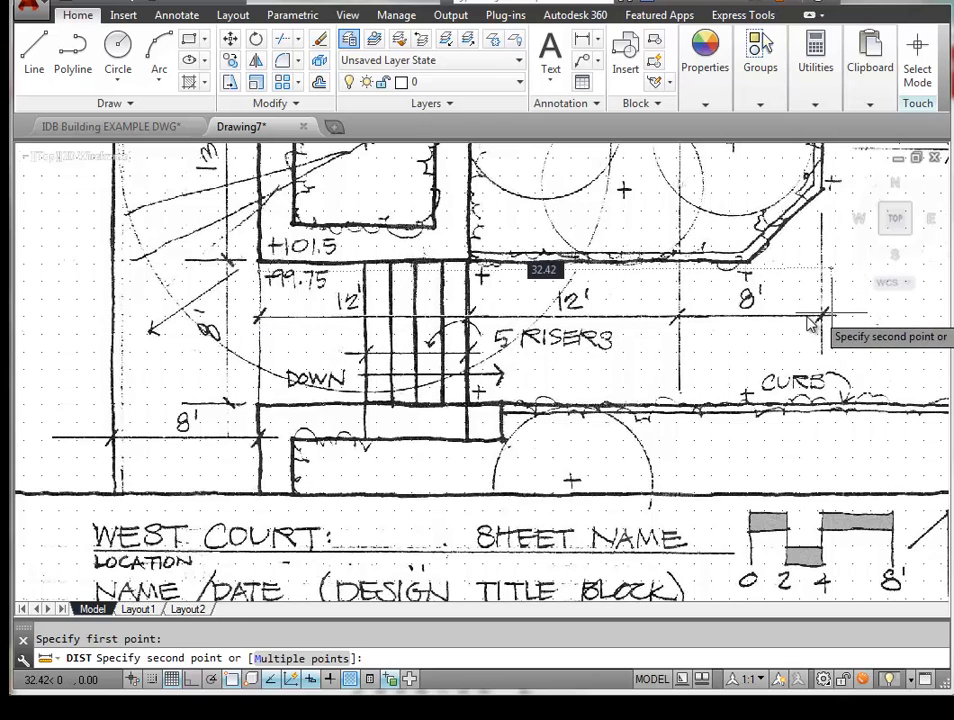
pyautogui.moveTo(820, 322)
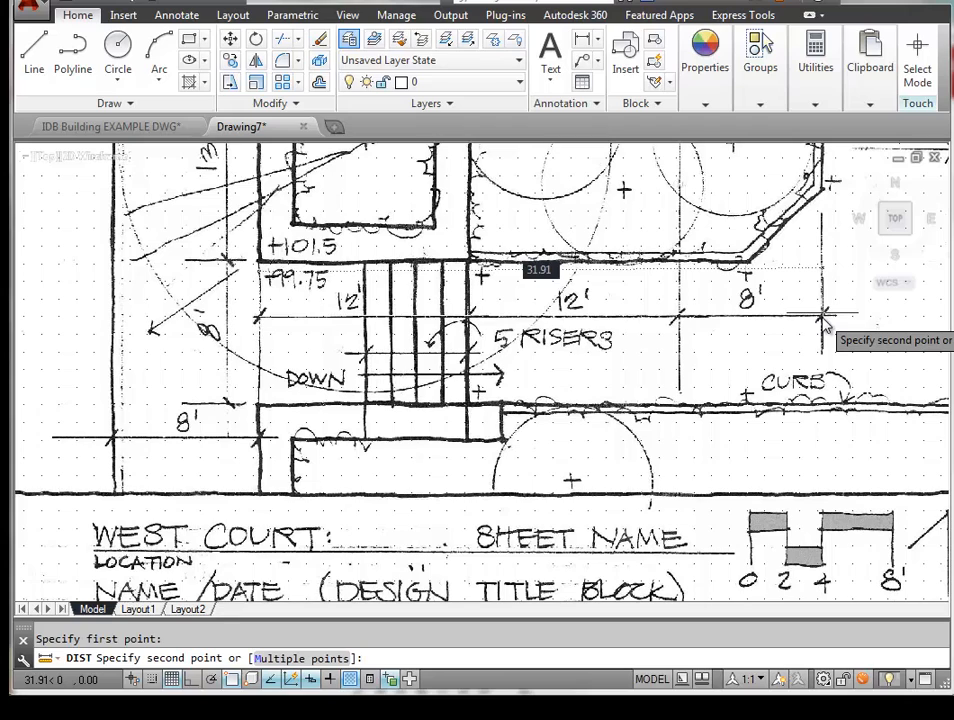
pyautogui.click(823, 318)
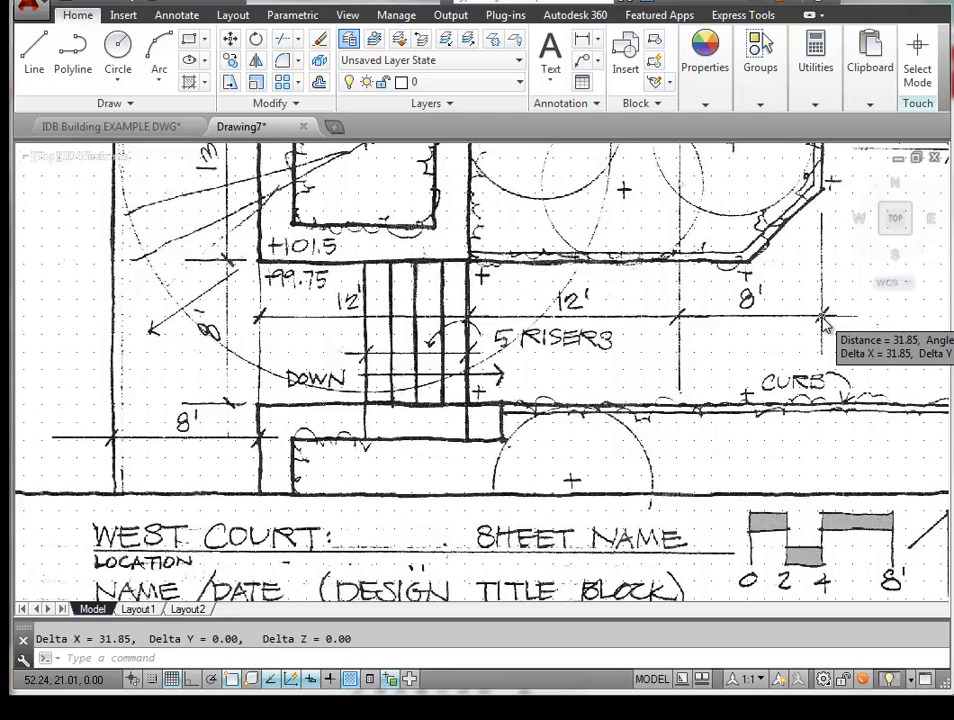